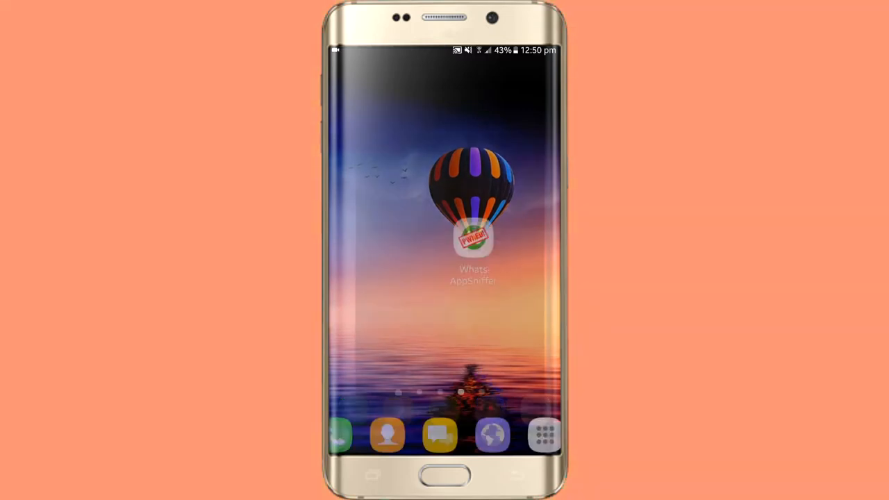
Launch WhatsAppSniffer from its home-screen icon
click(473, 239)
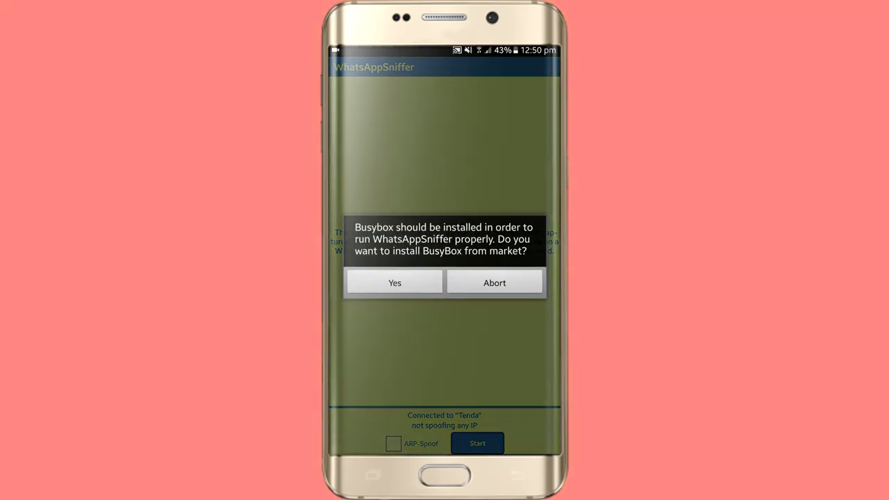
Abort the BusyBox install prompt and tick the ARP-Spoof checkbox
click(495, 283)
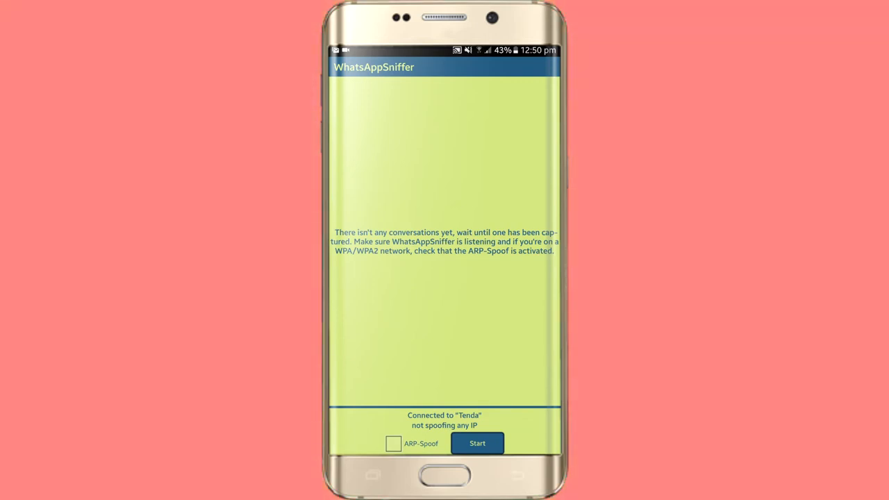
click(393, 443)
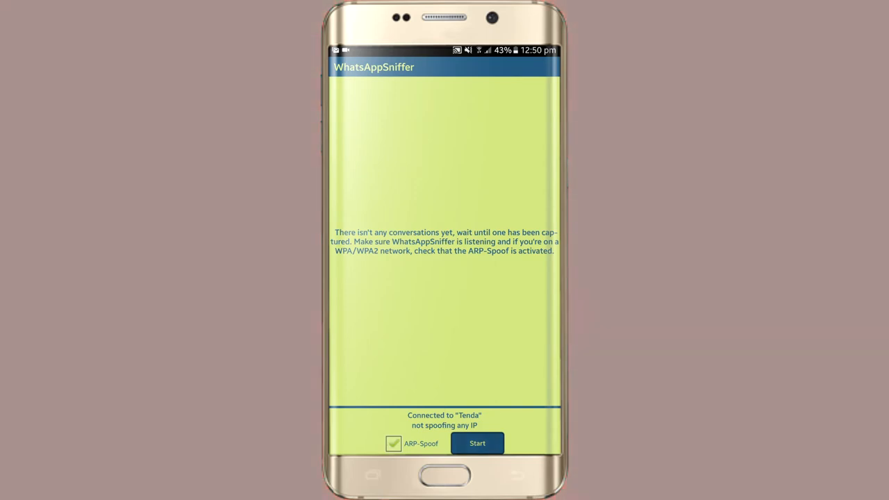